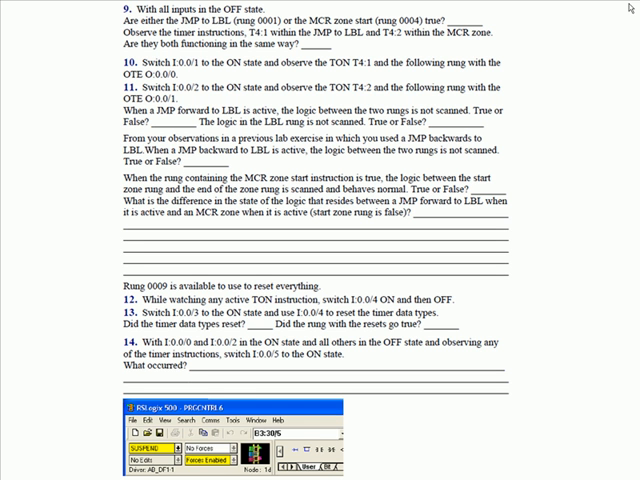
{"action": "type", "text": "NO"}
{"action": "type", "text": "True"}
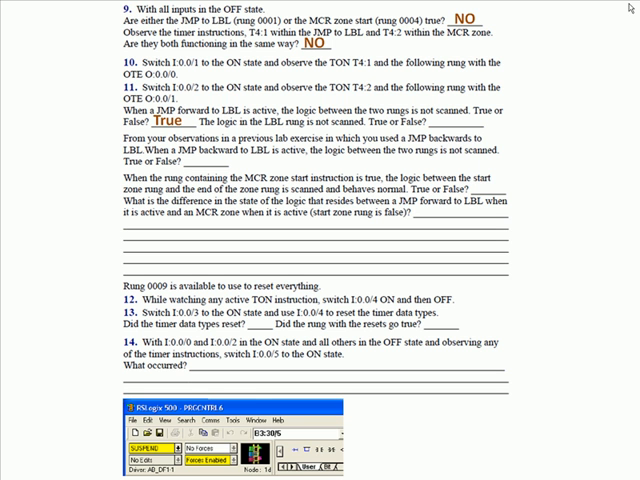
{"action": "type", "text": "False"}
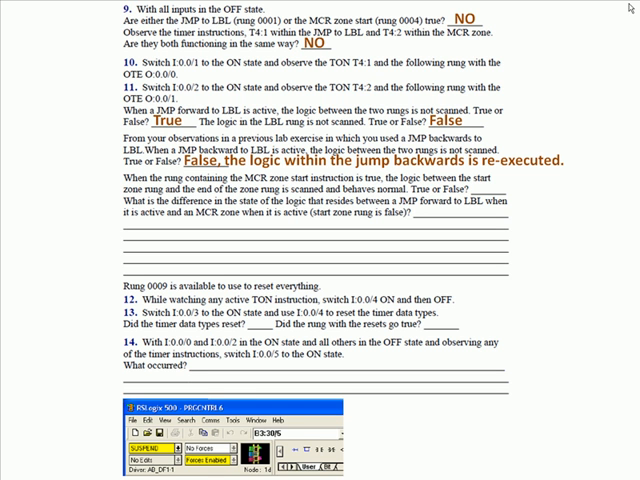
{"action": "type", "text": "True"}
{"action": "type", "text": "The effect appears to be opposite: a JMP forward skips logic; while in an active MCR zone the logic is executed."}
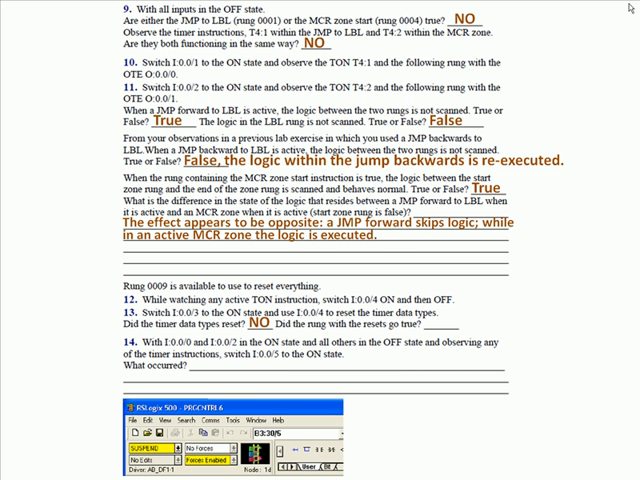
{"action": "type", "text": "YES"}
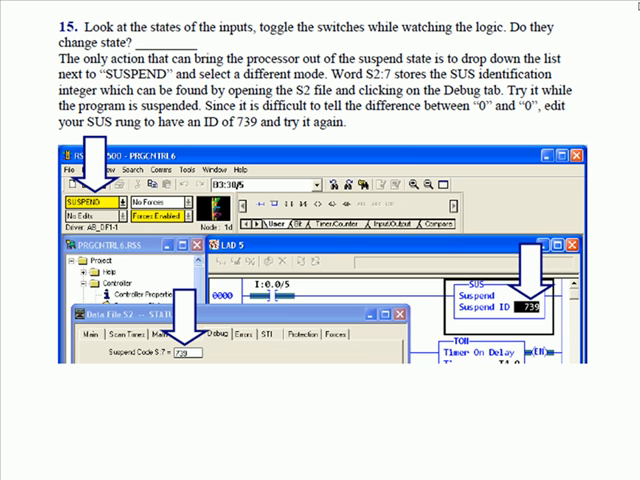
{"action": "type", "text": "NO"}
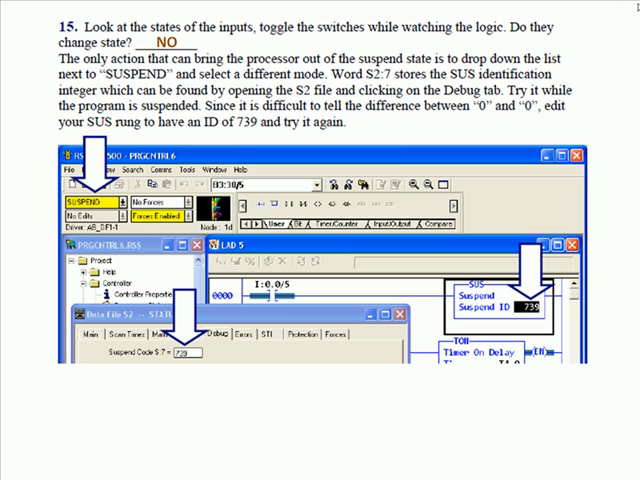